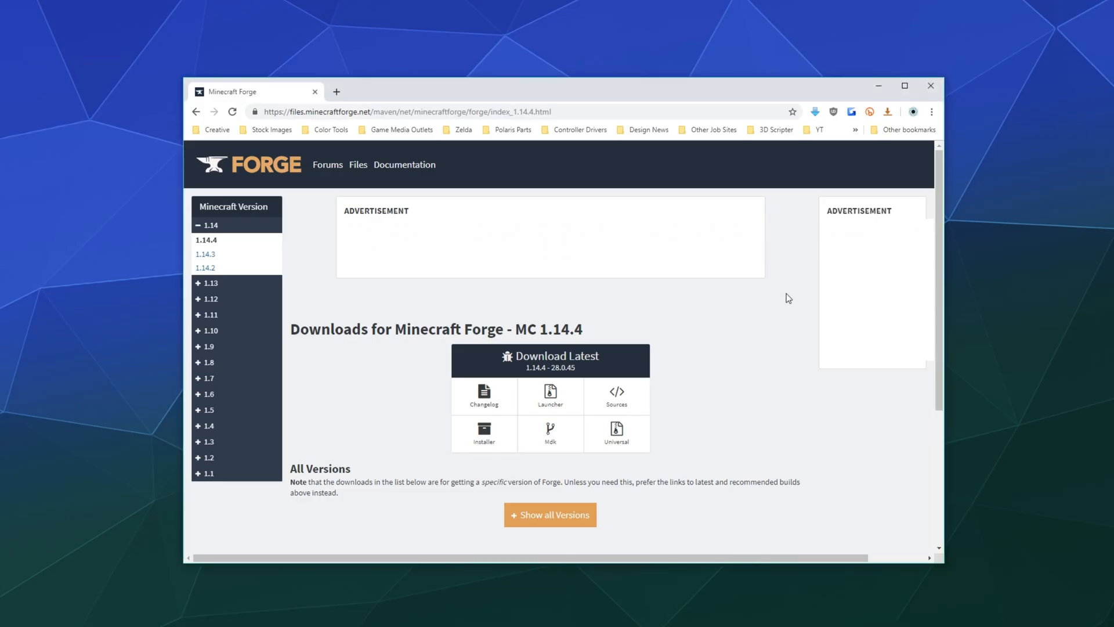
mouse_move(385, 372)
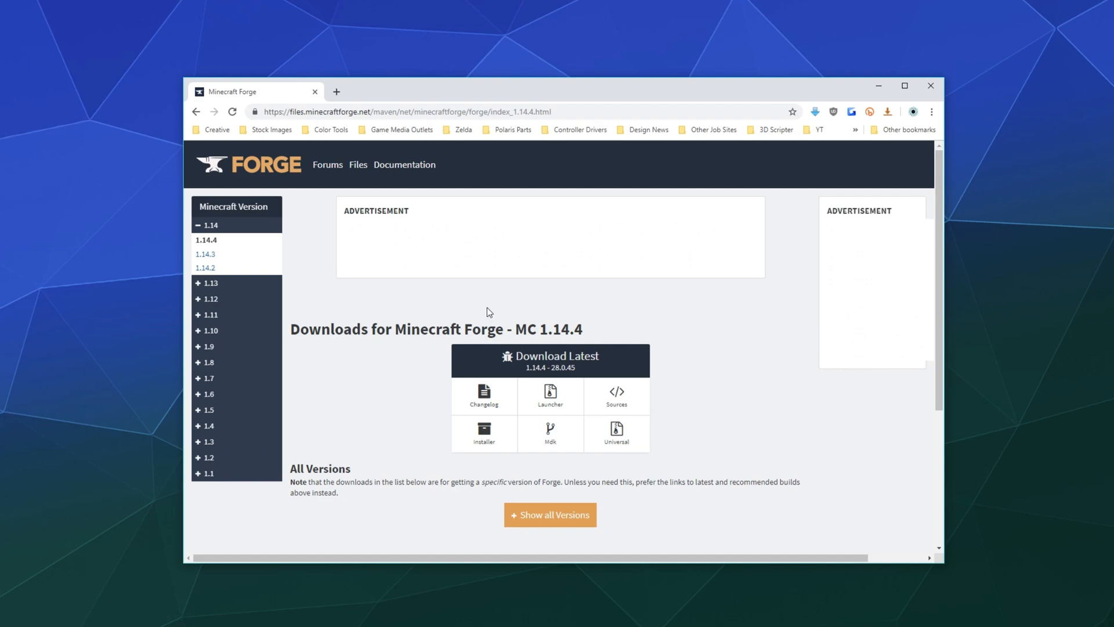
mouse_move(349, 355)
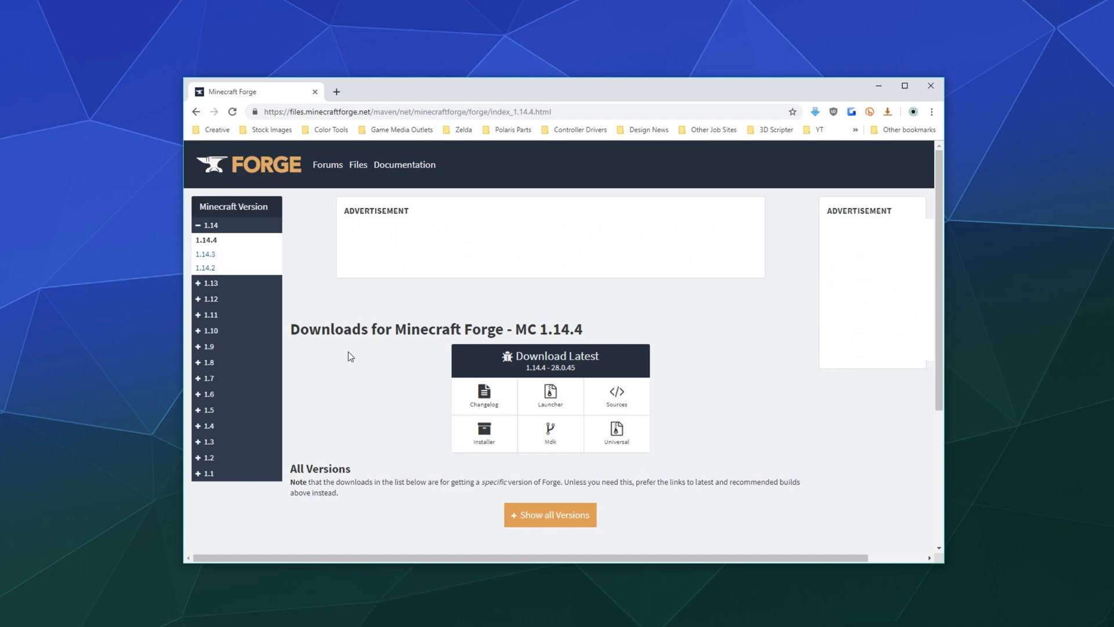
mouse_move(338, 441)
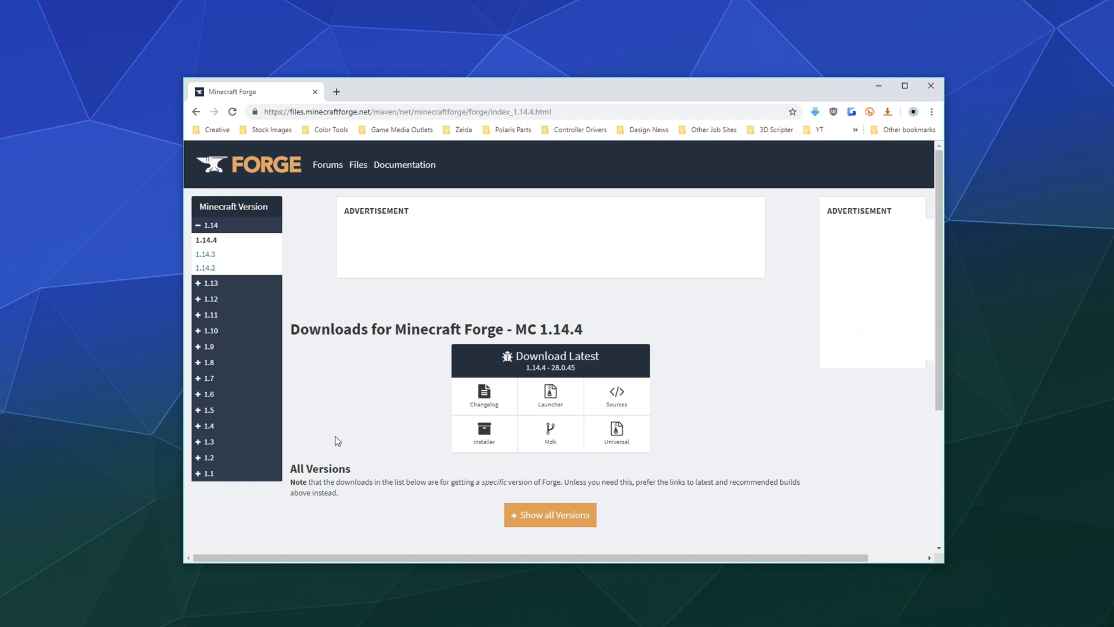
mouse_move(484, 433)
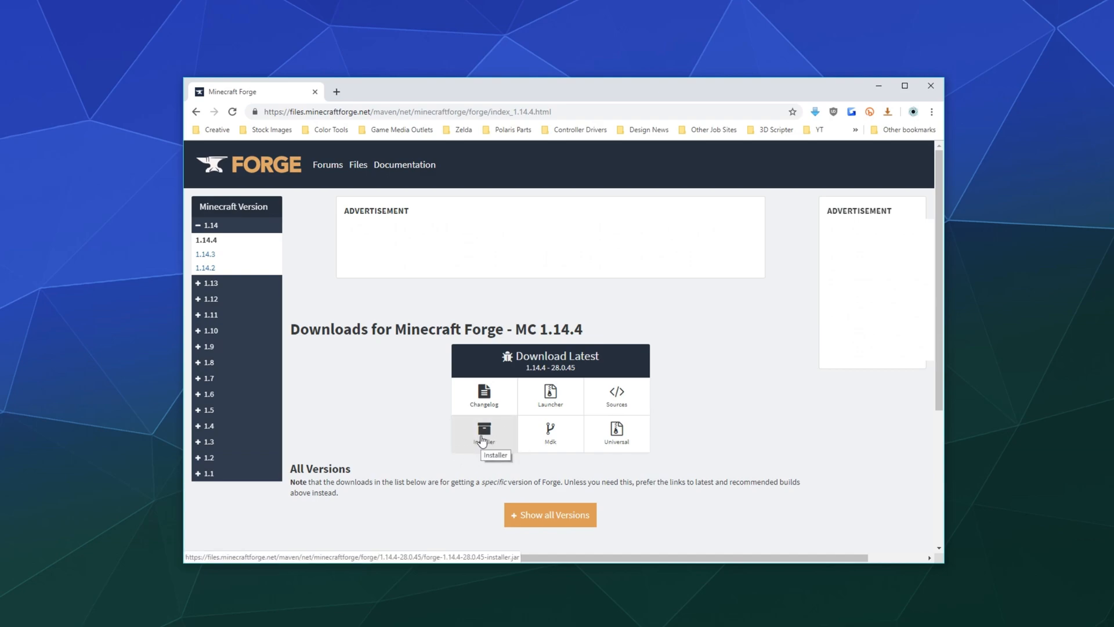
Download the Forge 1.14.4 installer into the MINCERAFT downloads folder.
left_click(484, 433)
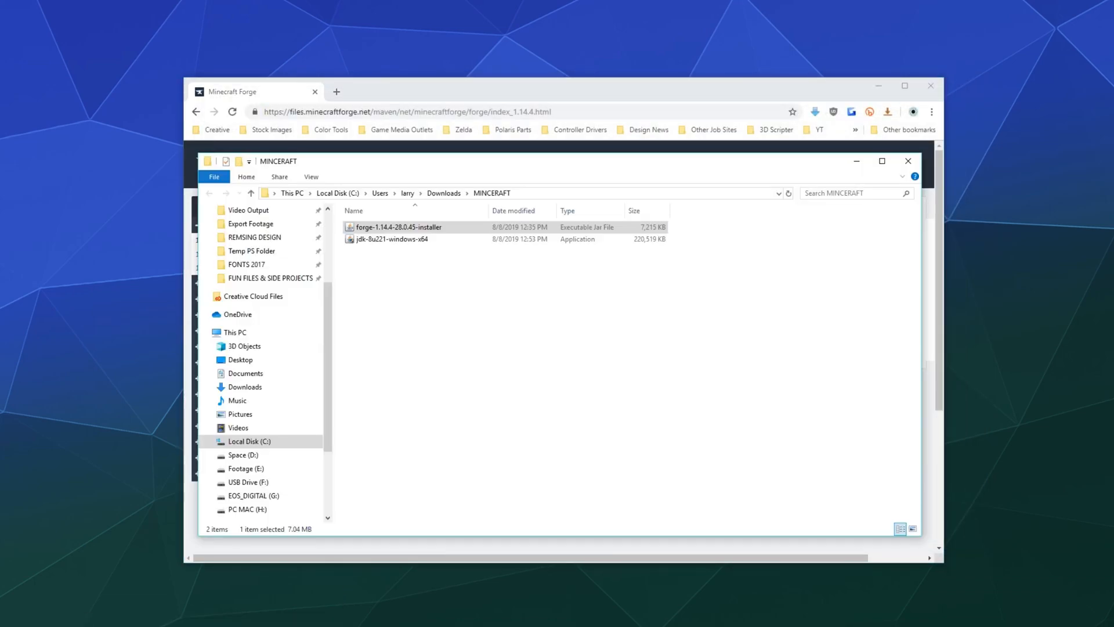
mouse_move(390, 226)
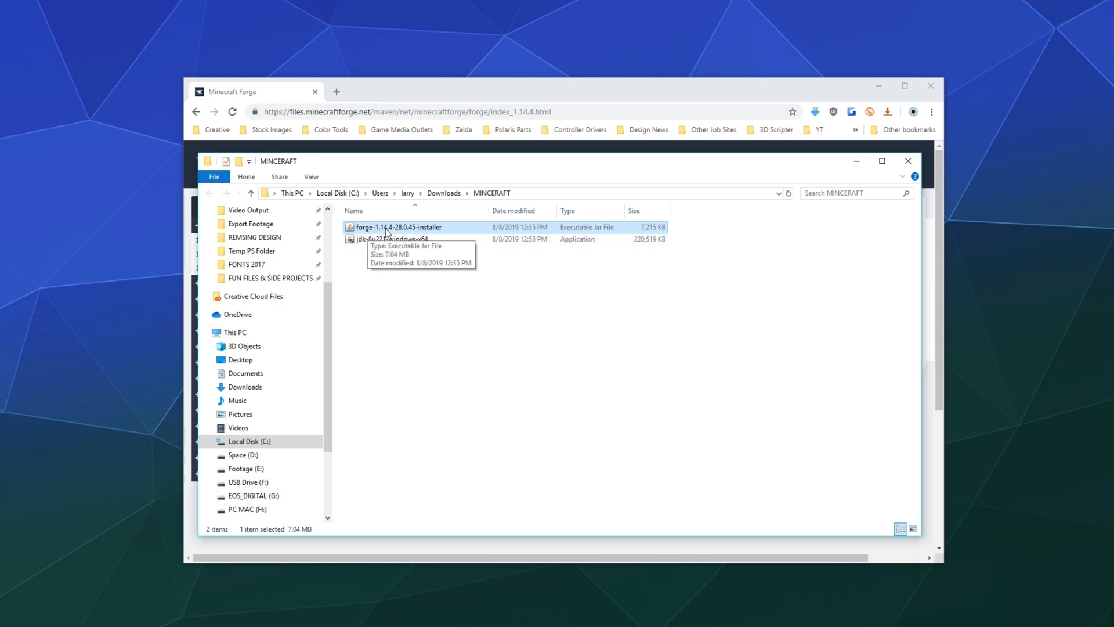
Bring up the context menu on the Forge 1.14.4 installer jar.
right_click(398, 226)
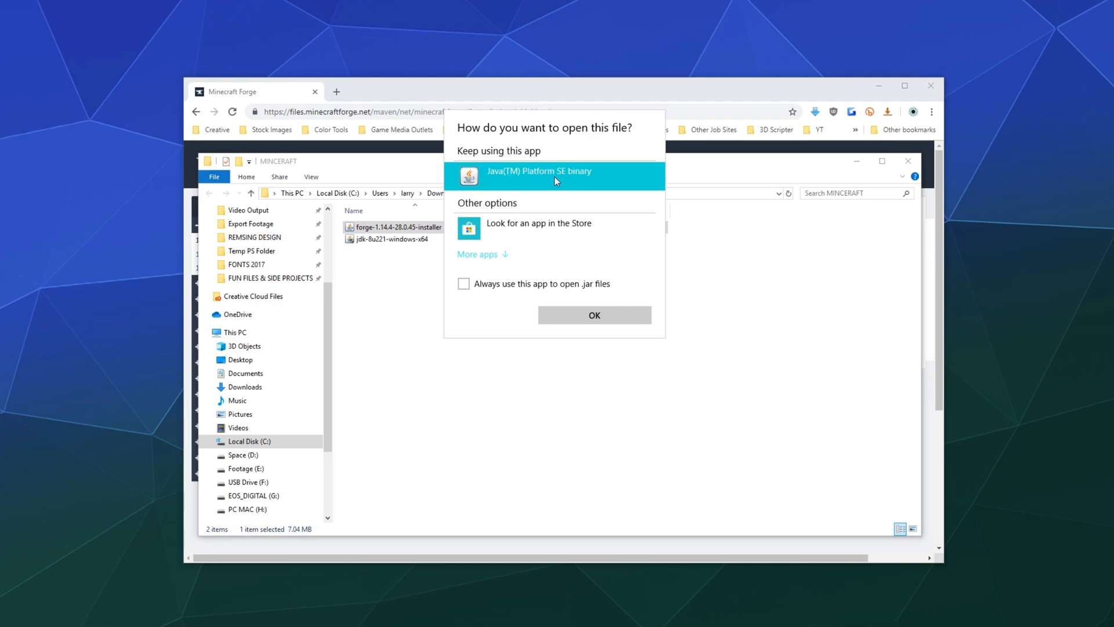
mouse_move(722, 183)
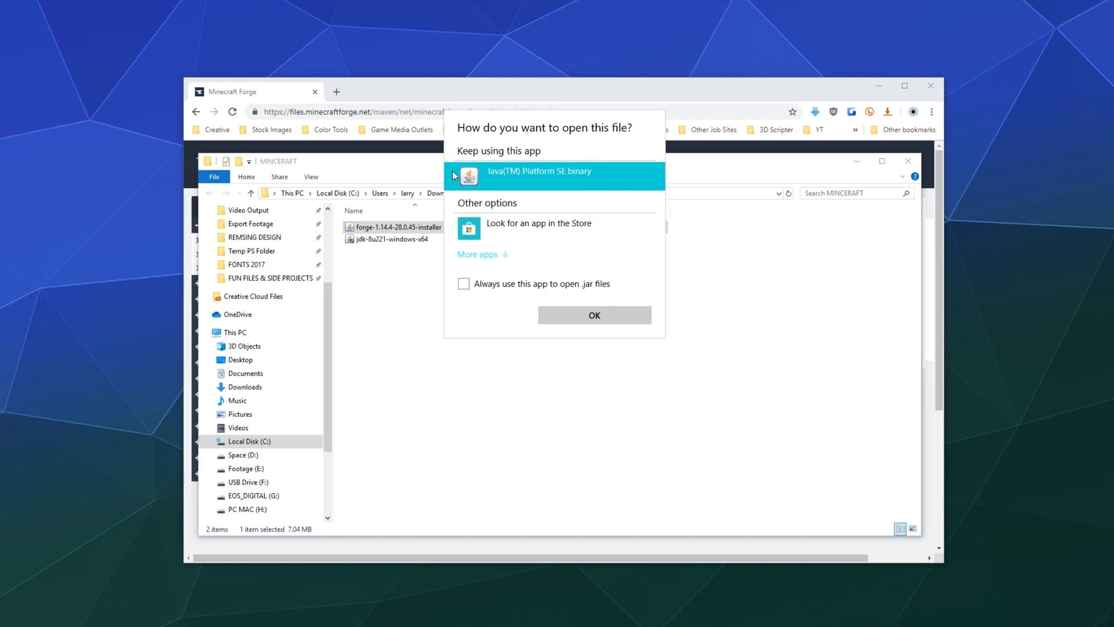
mouse_move(506, 177)
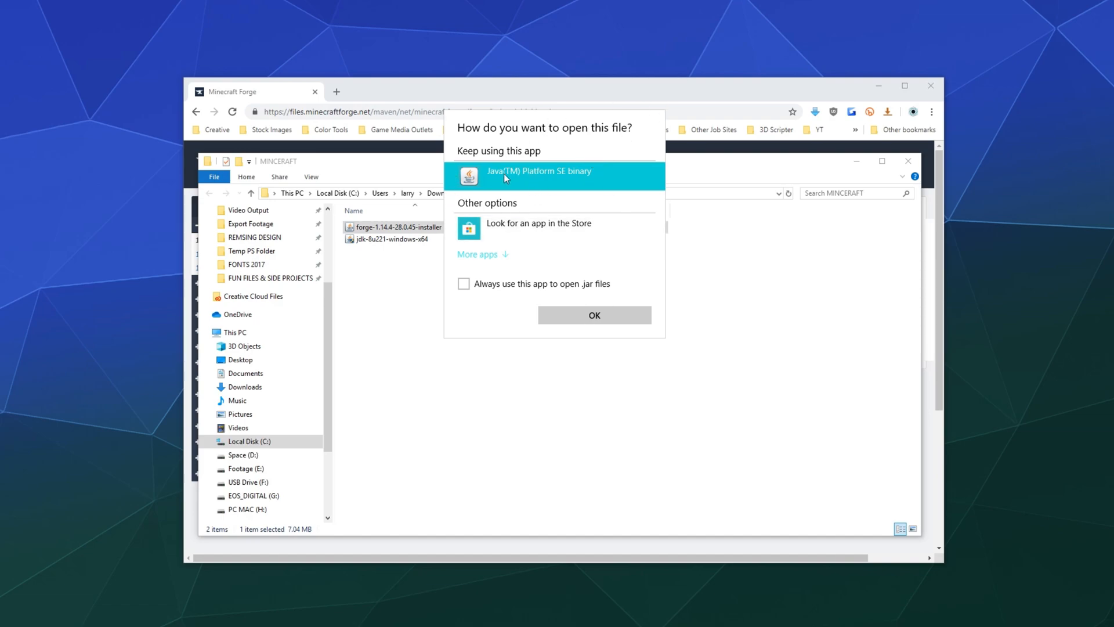
mouse_move(572, 182)
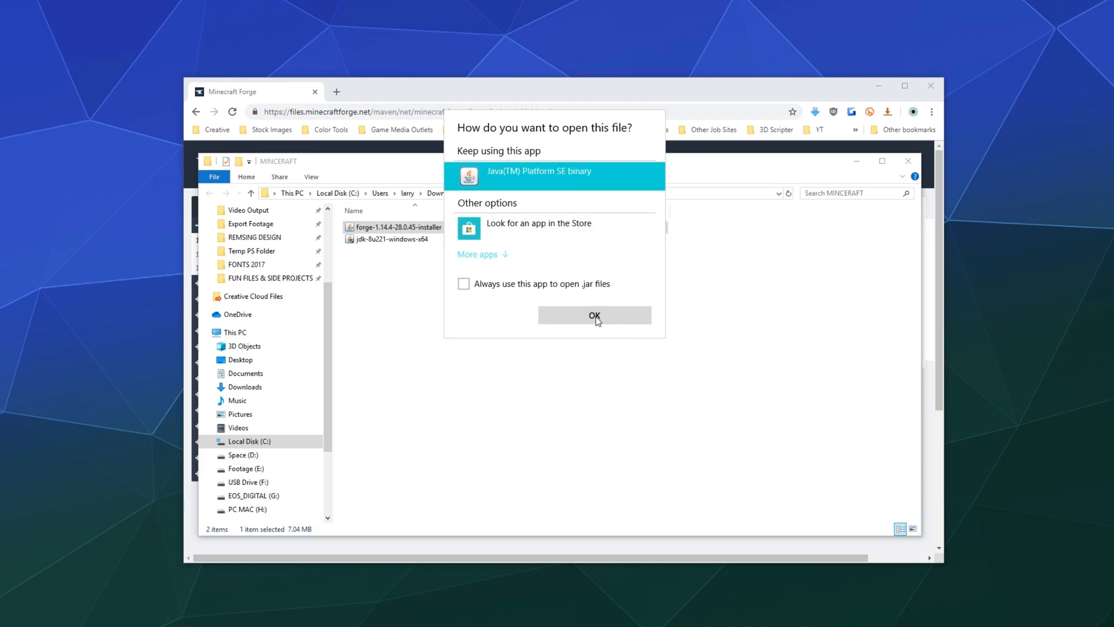
Run the installer with Java and install the Forge 1.14.4-28.0.45 client profile.
left_click(594, 316)
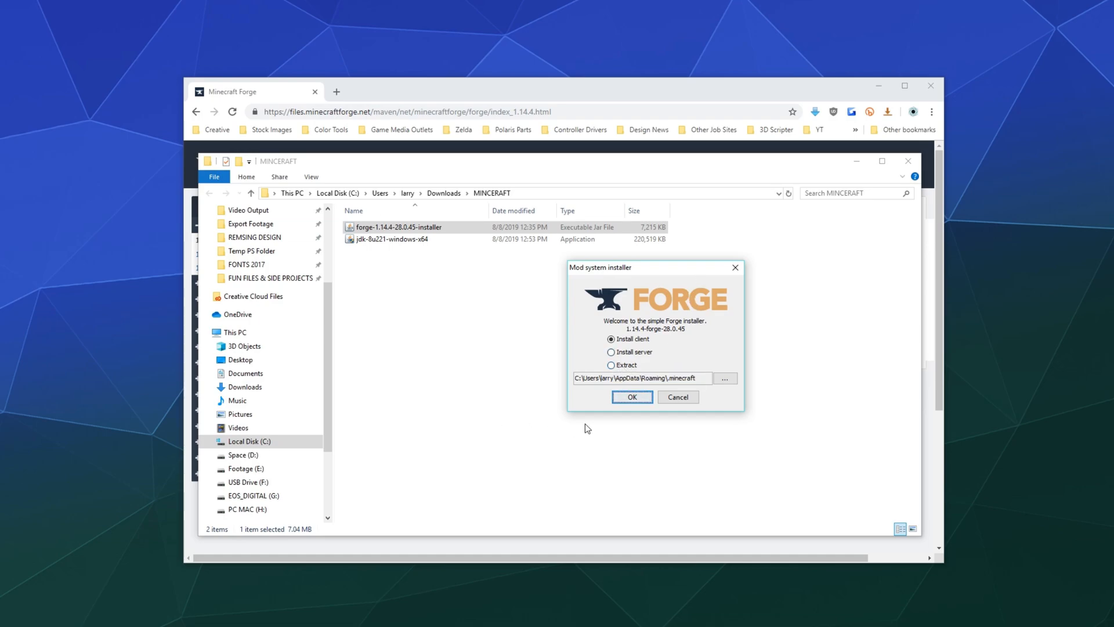
left_click(631, 397)
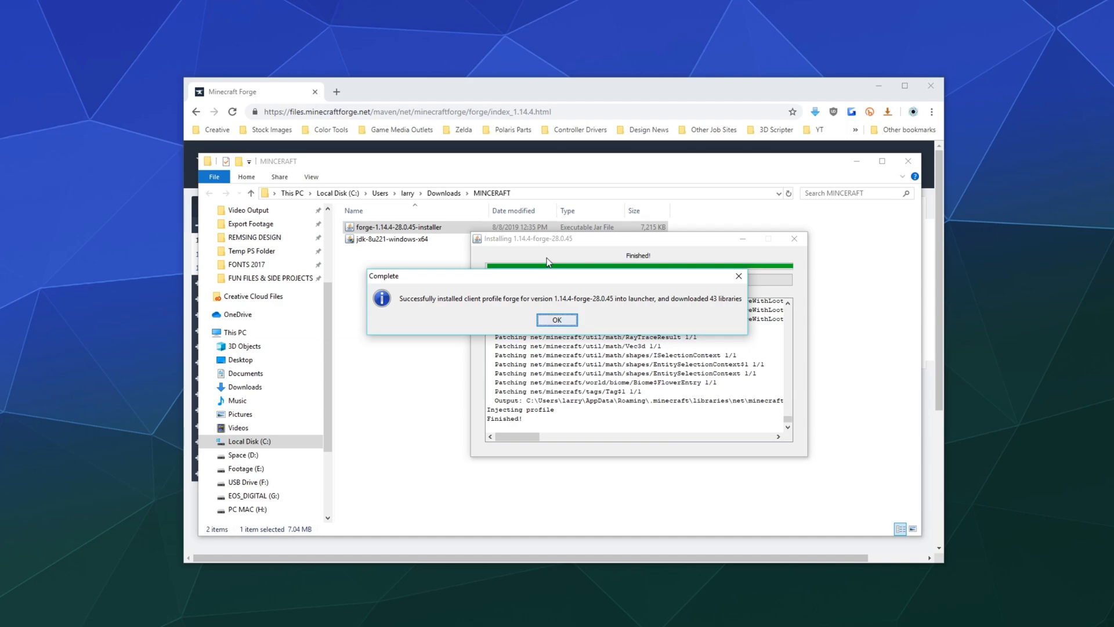
mouse_move(573, 284)
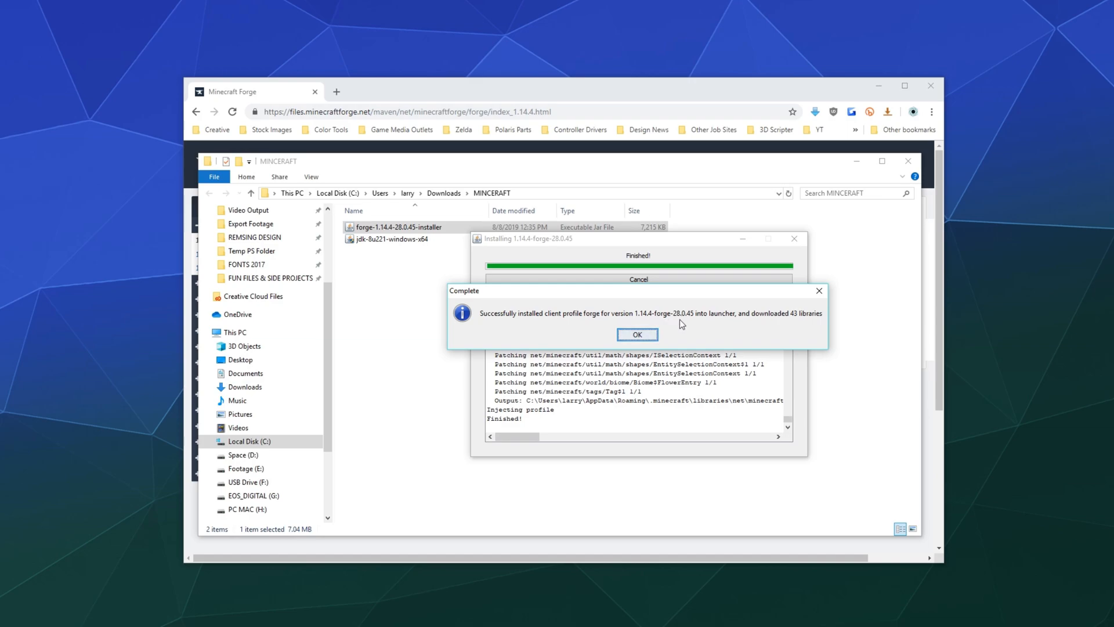
mouse_move(754, 325)
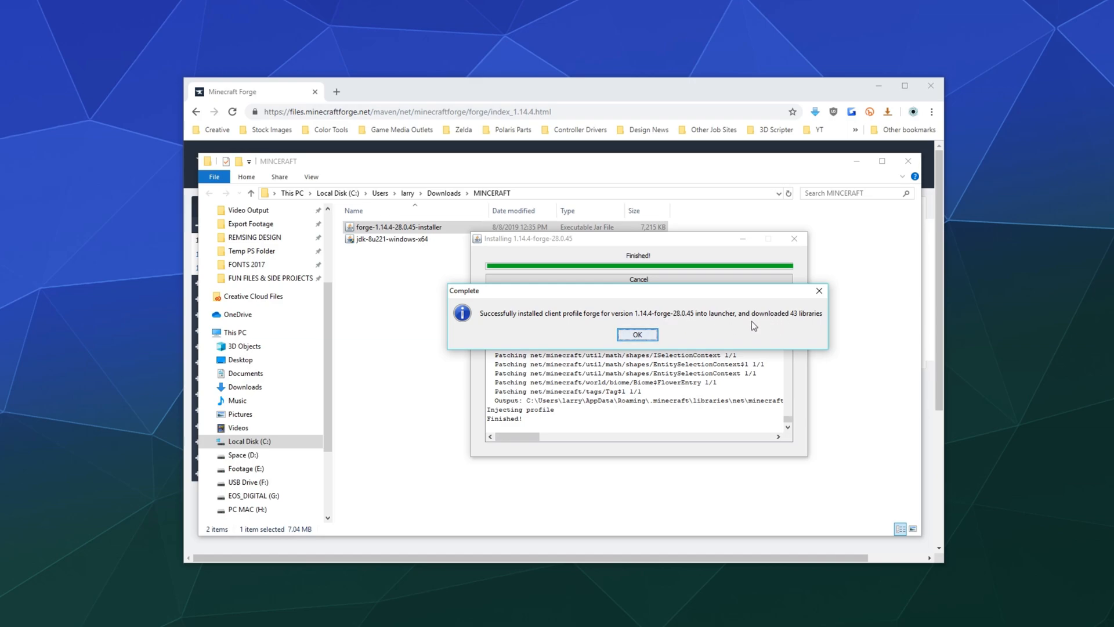
Dismiss the installation Complete message to close the installer.
left_click(637, 334)
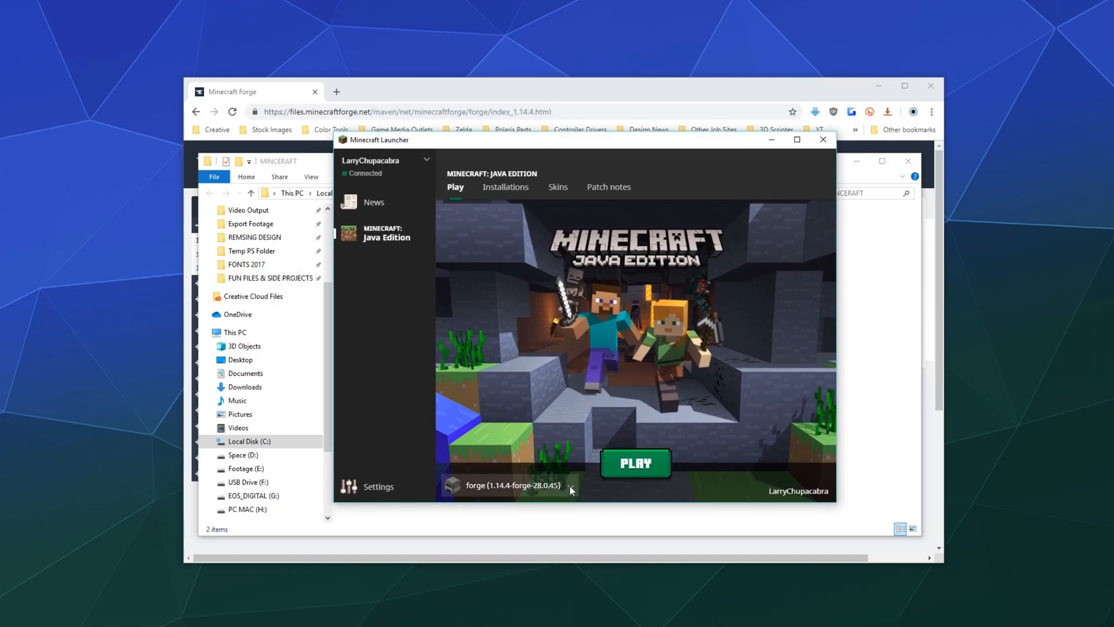
mouse_move(488, 489)
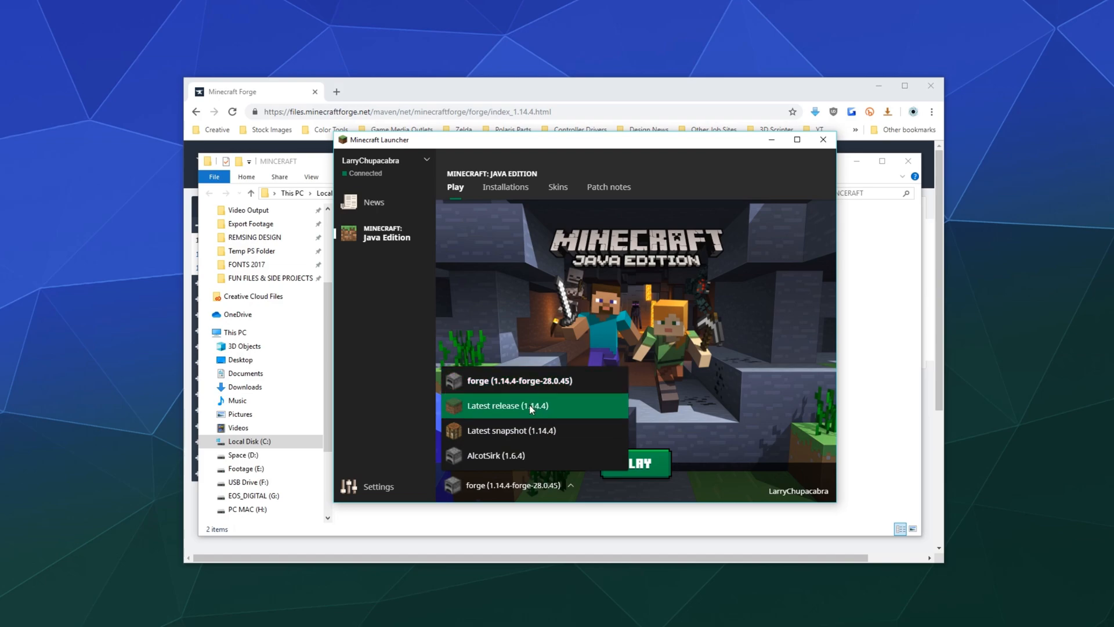
mouse_move(514, 415)
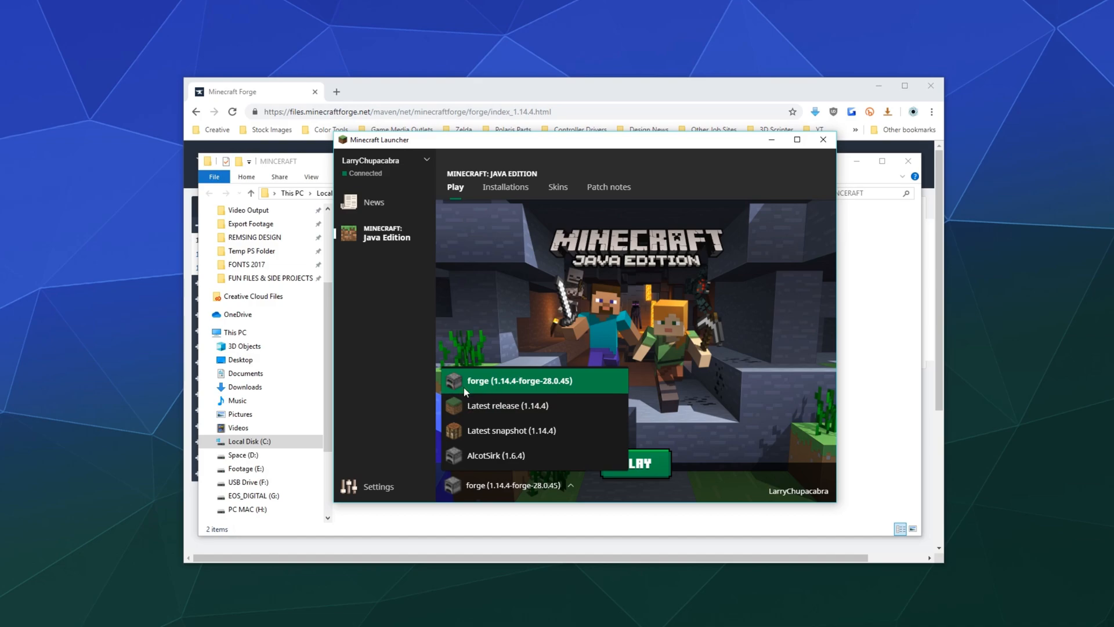
mouse_move(507, 405)
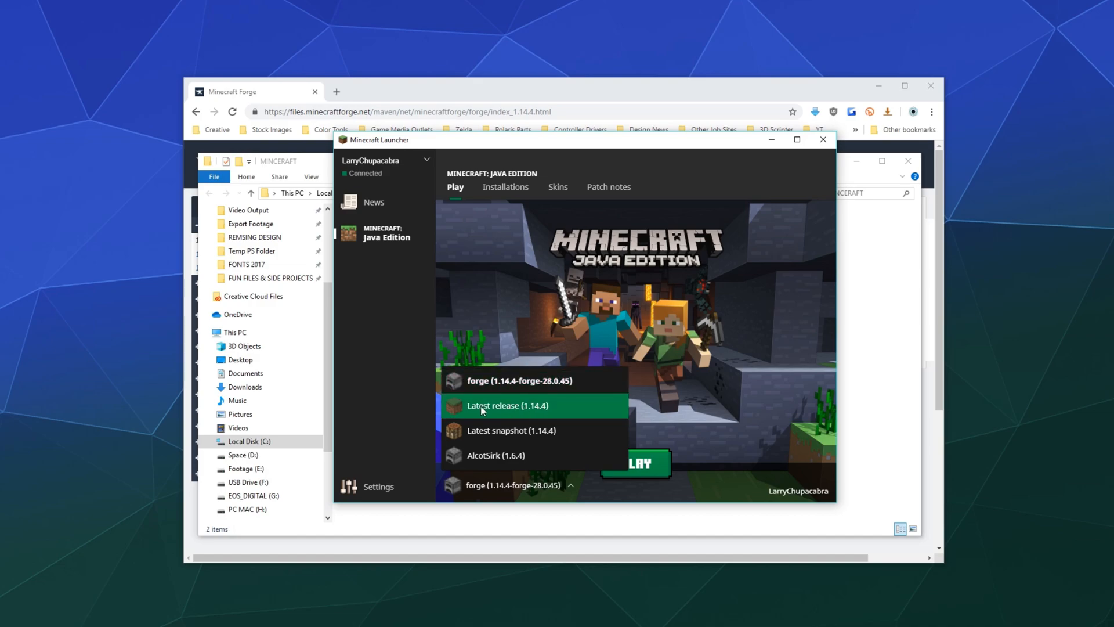
left_click(507, 405)
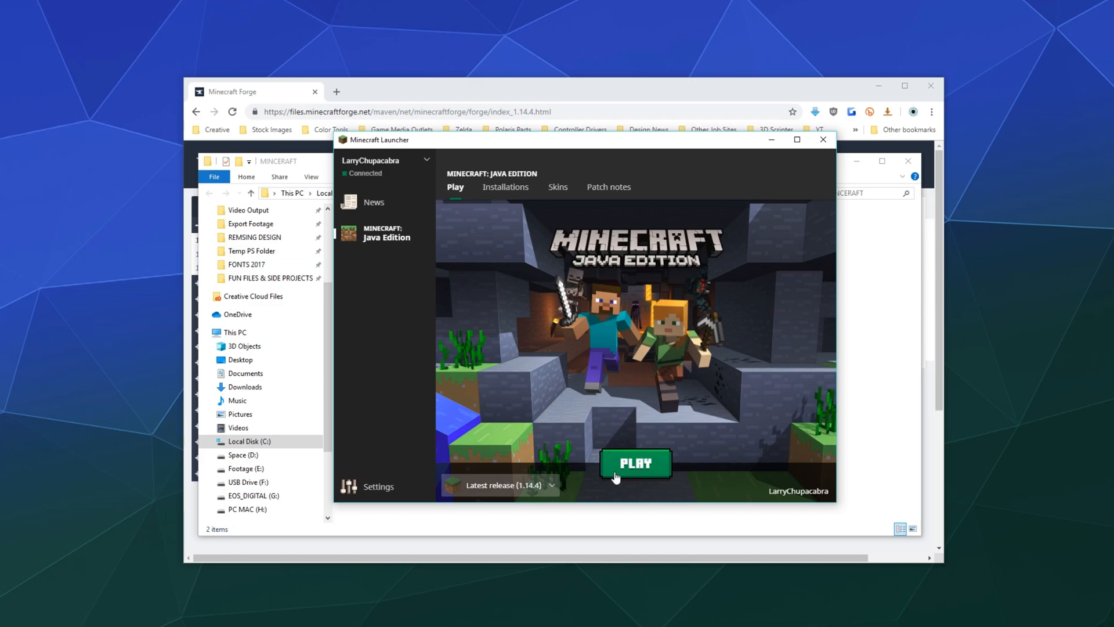
left_click(502, 485)
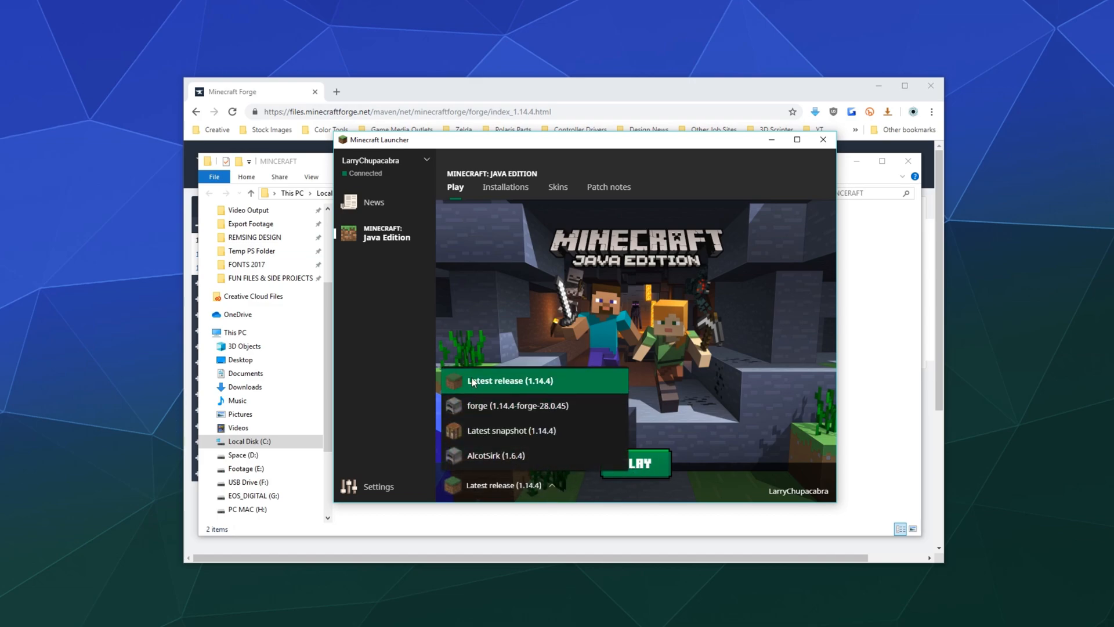
left_click(519, 406)
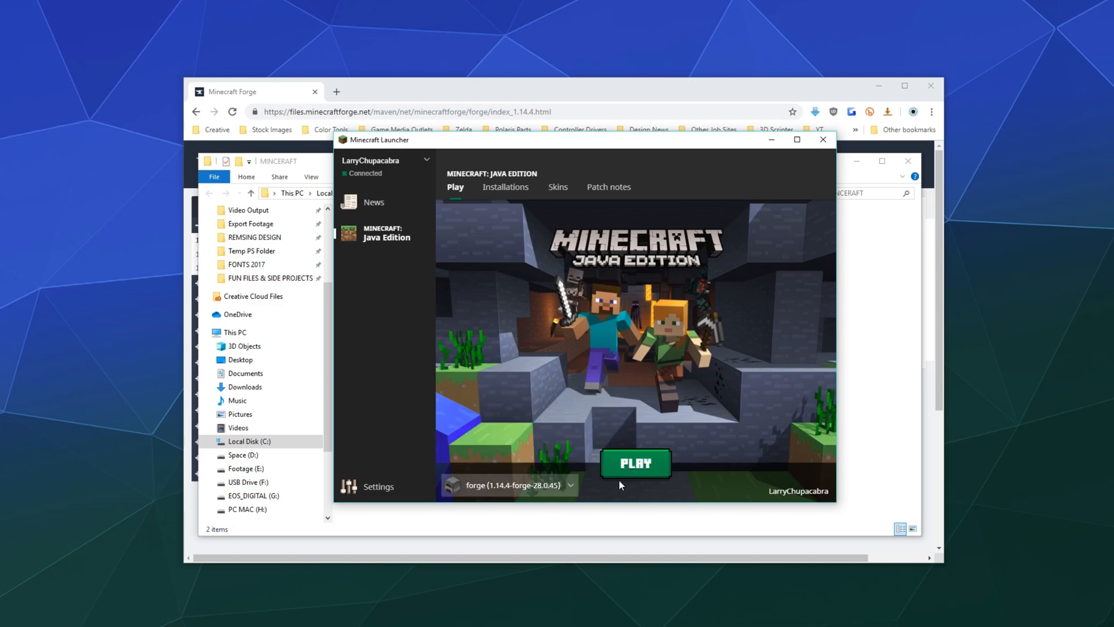
mouse_move(561, 486)
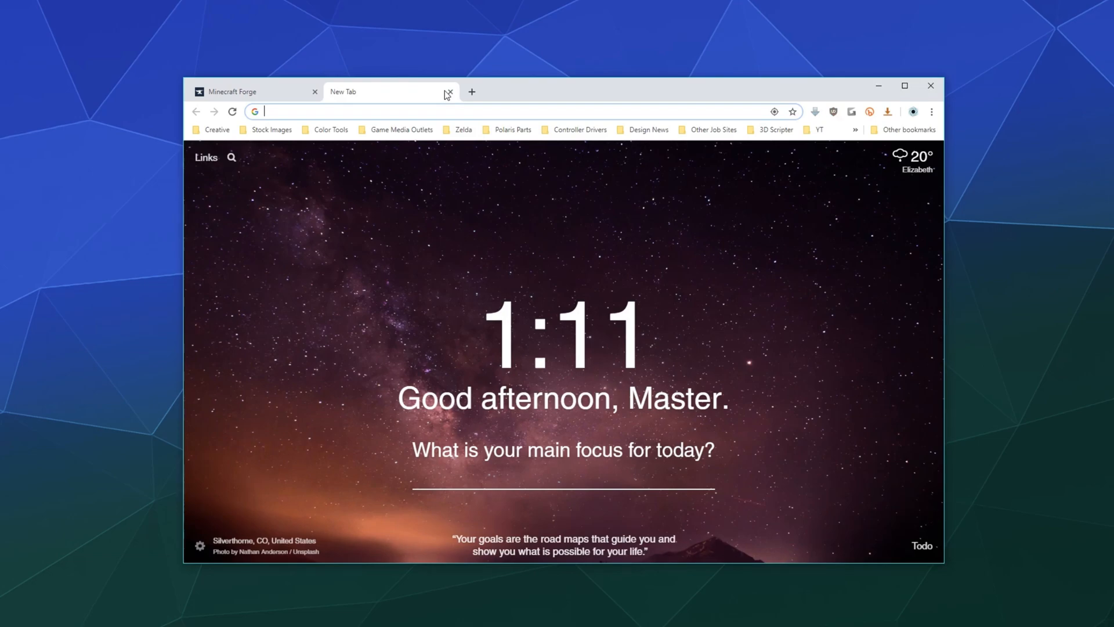
Search Google for 'Java SE development kit'.
type("Java SE development kit")
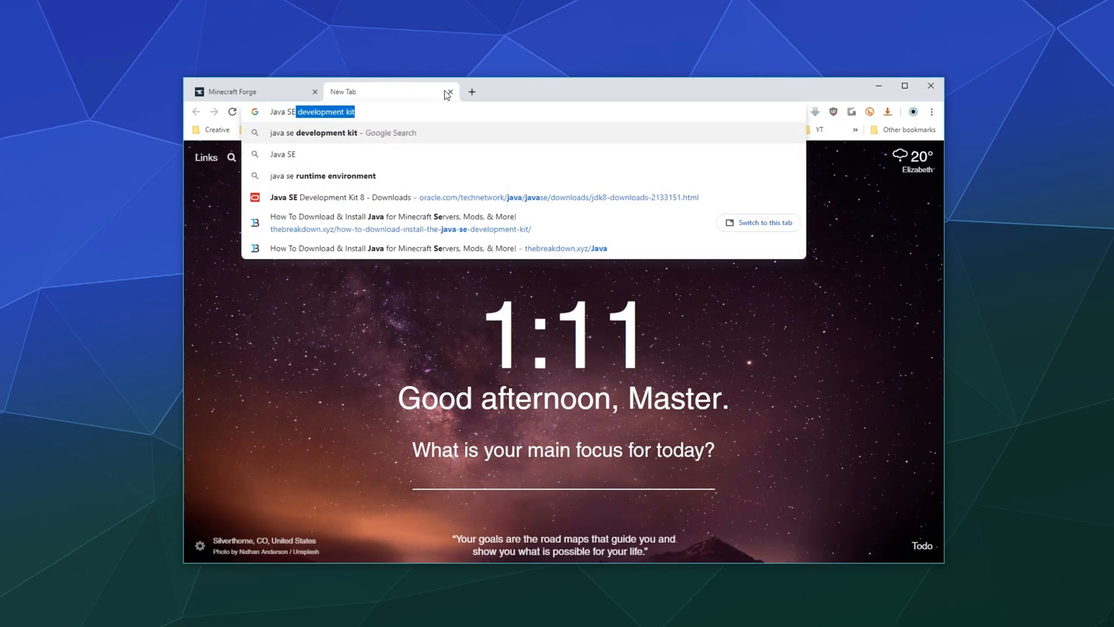
key("Enter")
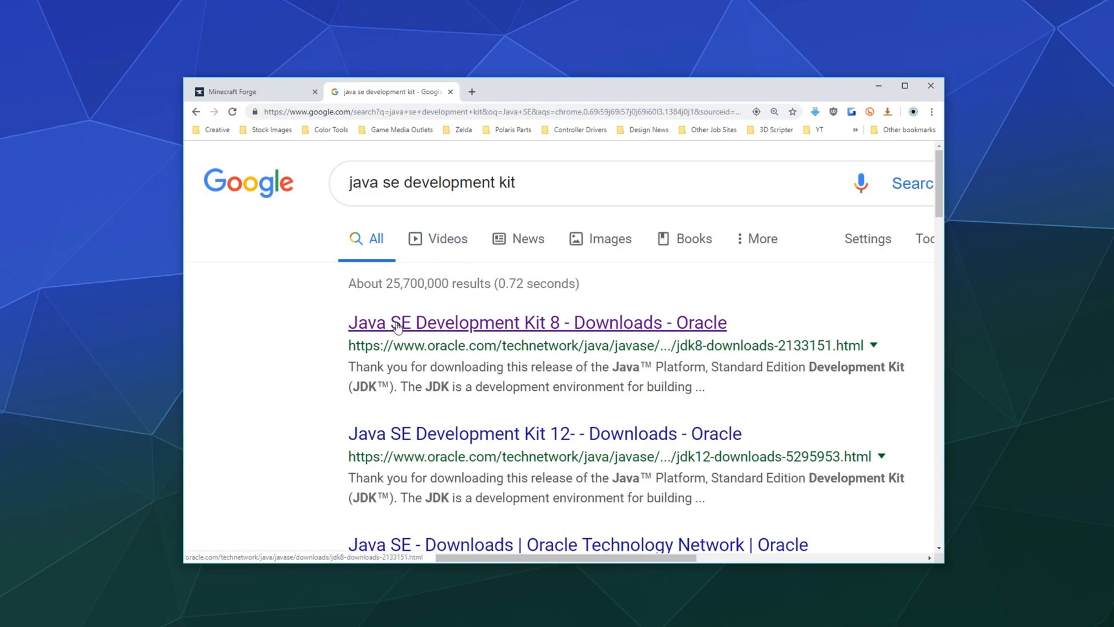
Accept the JDK 8u221 license agreement and reach the Windows x64 download.
left_click(536, 322)
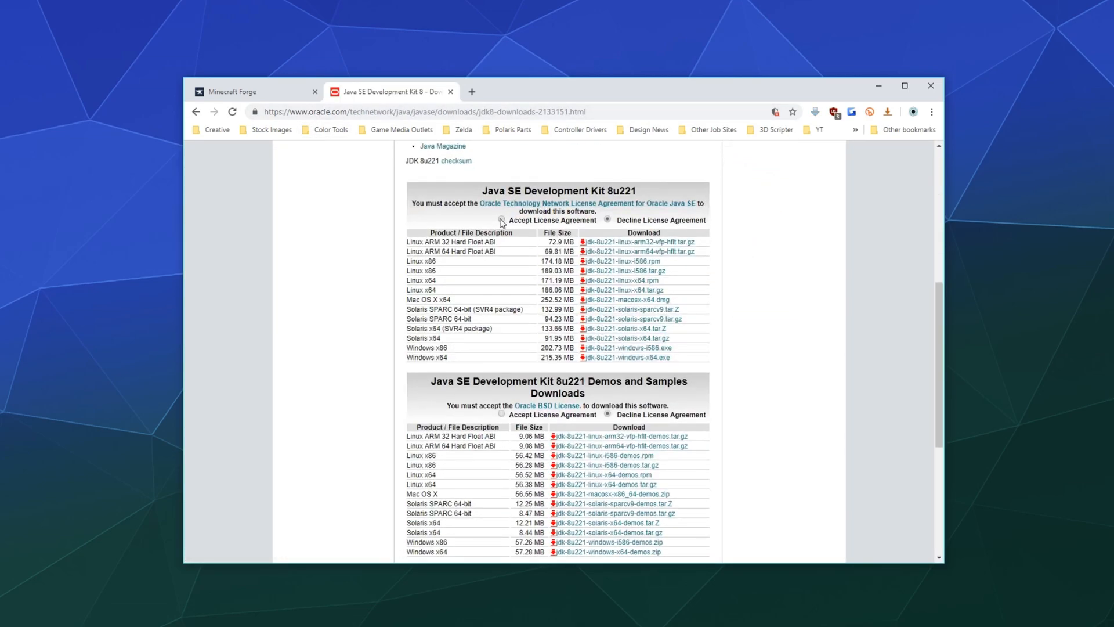
left_click(501, 220)
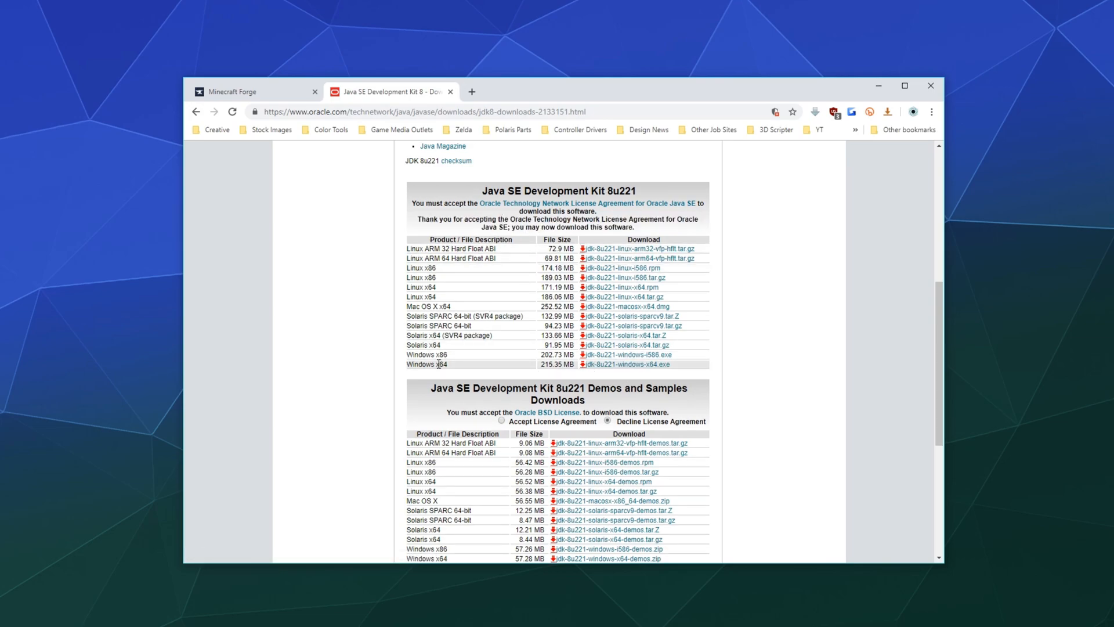
mouse_move(626, 364)
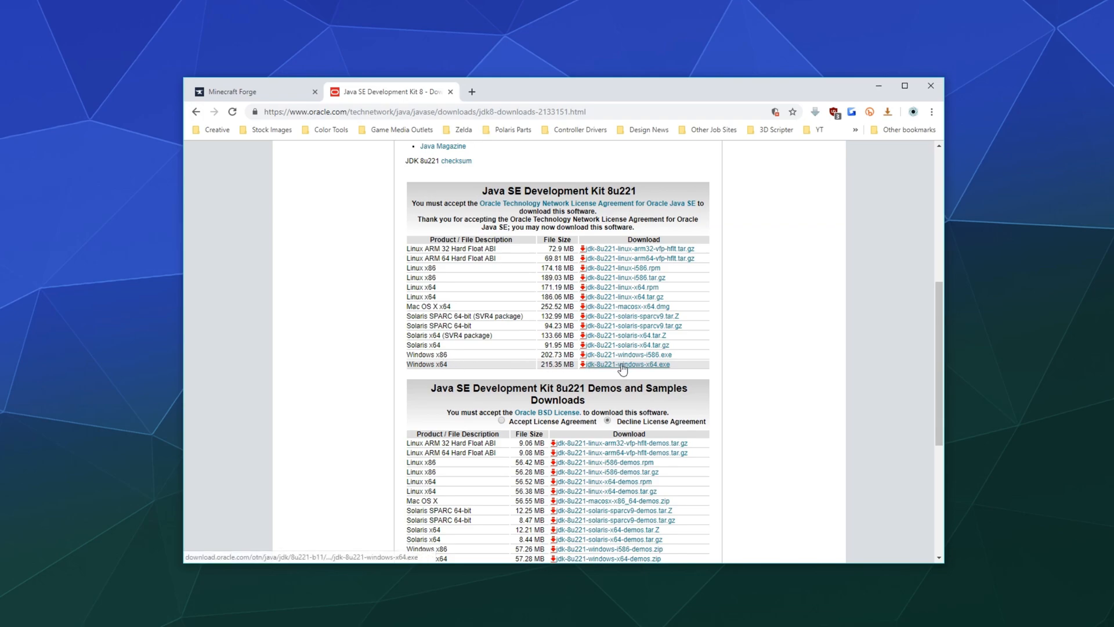
scroll("down", 3)
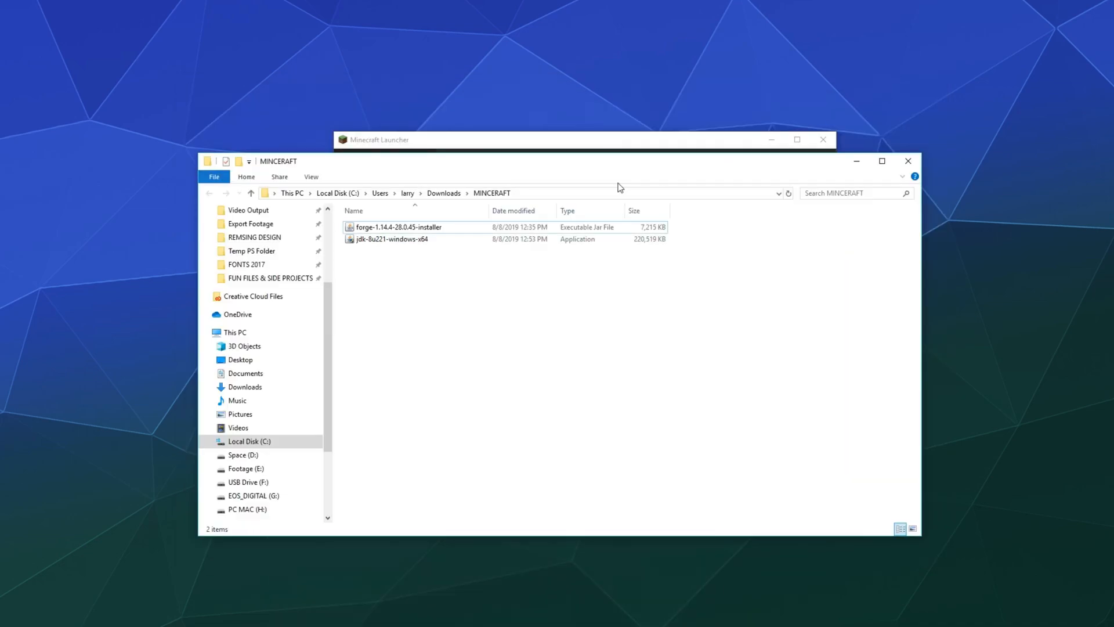
Bring the Minecraft Launcher to the front with the forge 1.14.4 profile selected.
left_click(398, 226)
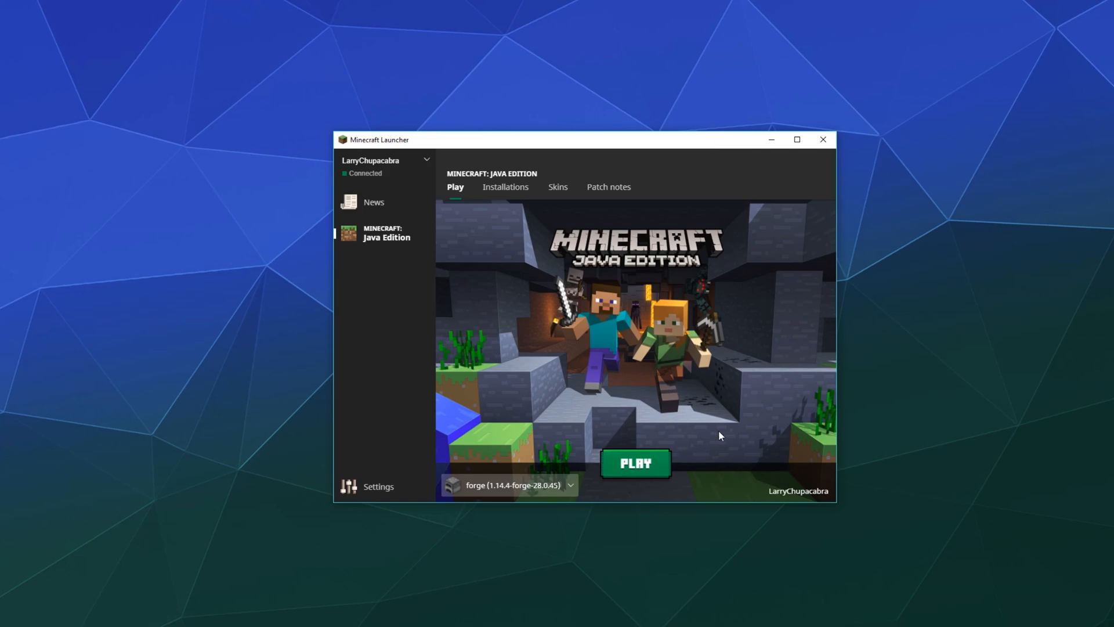
mouse_move(626, 311)
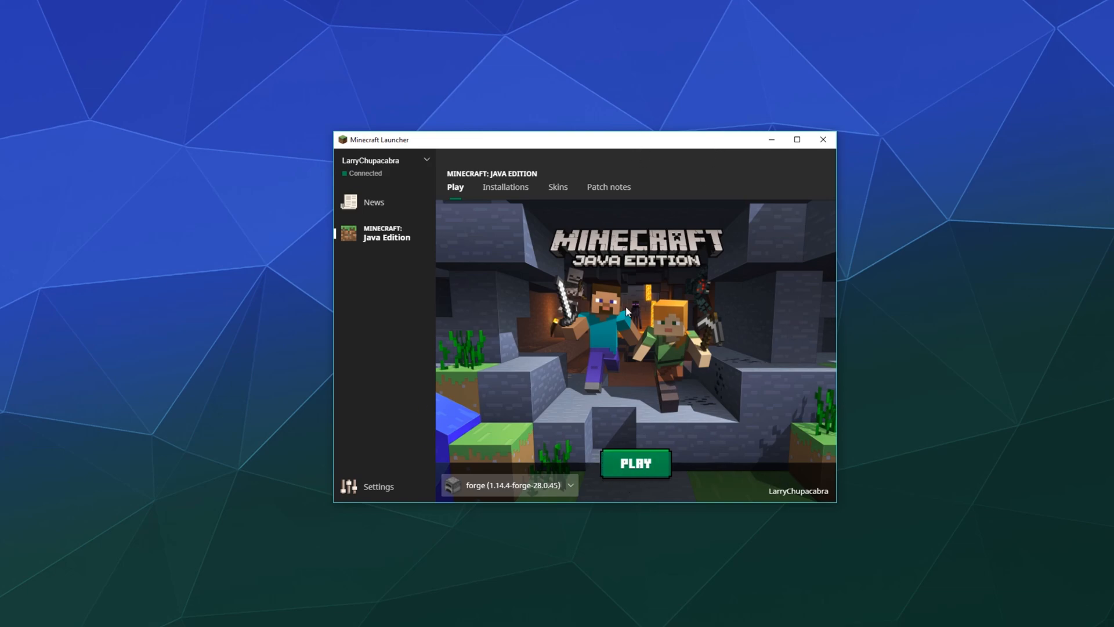